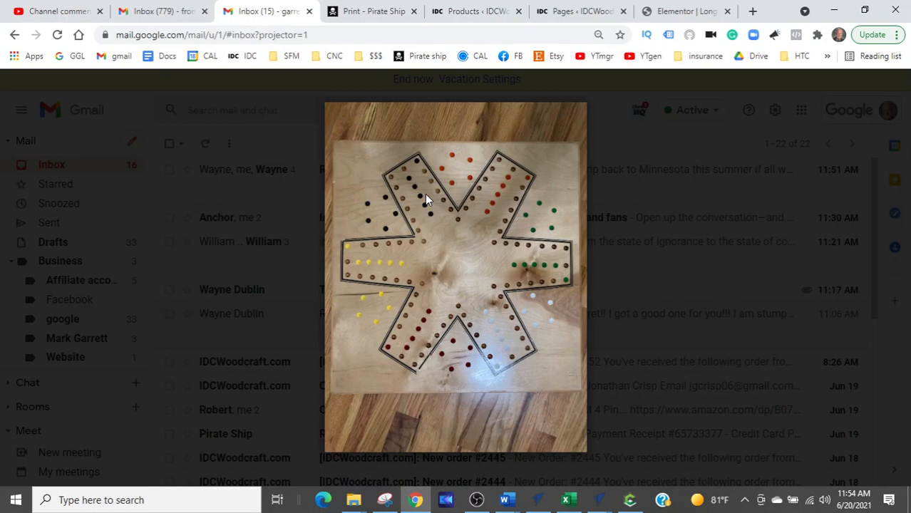
mouse_move(384, 325)
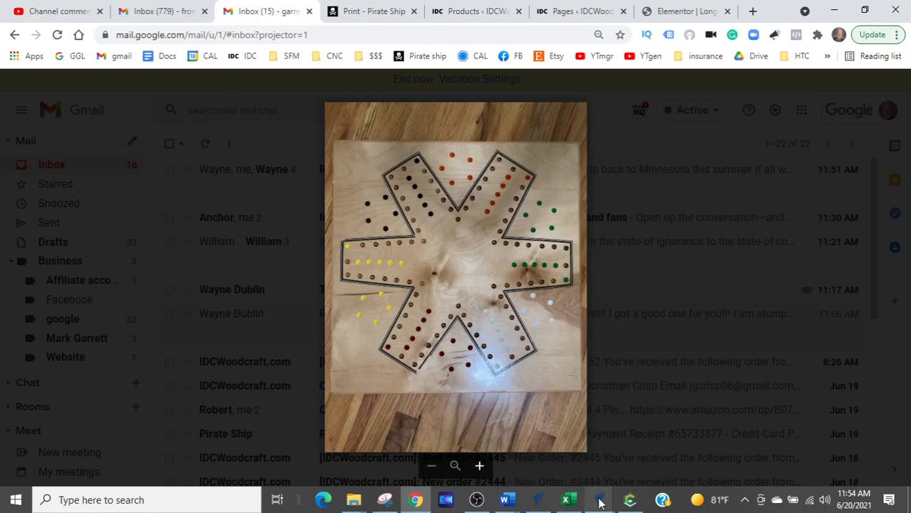
Bring VCarve Pro and the five-armed star marble board design to the front.
click(600, 500)
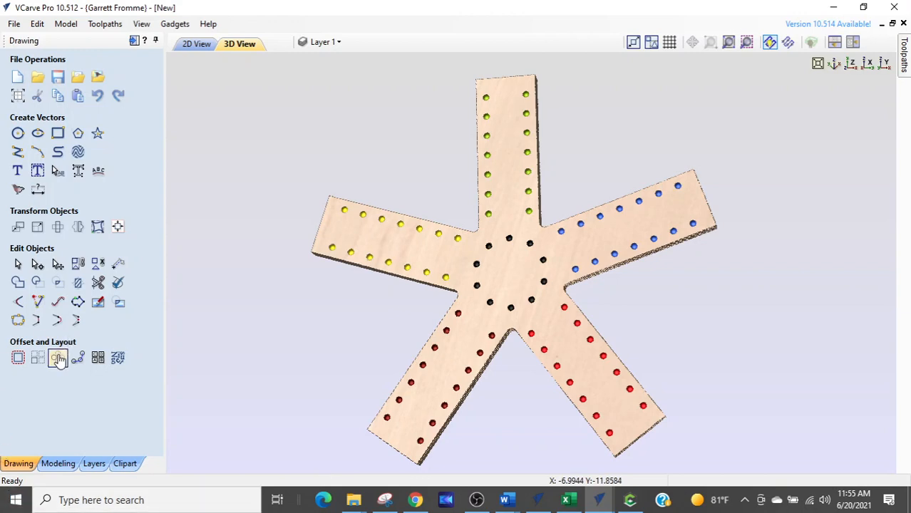
mouse_move(17, 357)
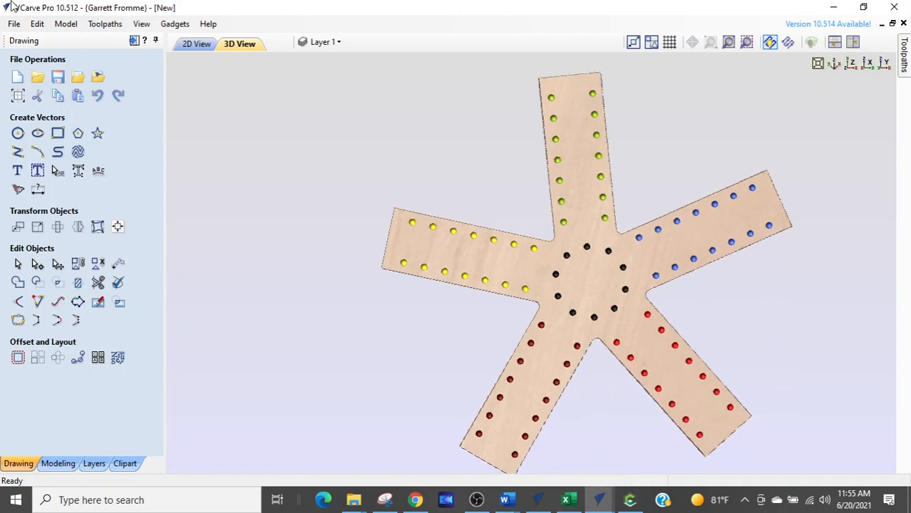
mouse_move(514, 237)
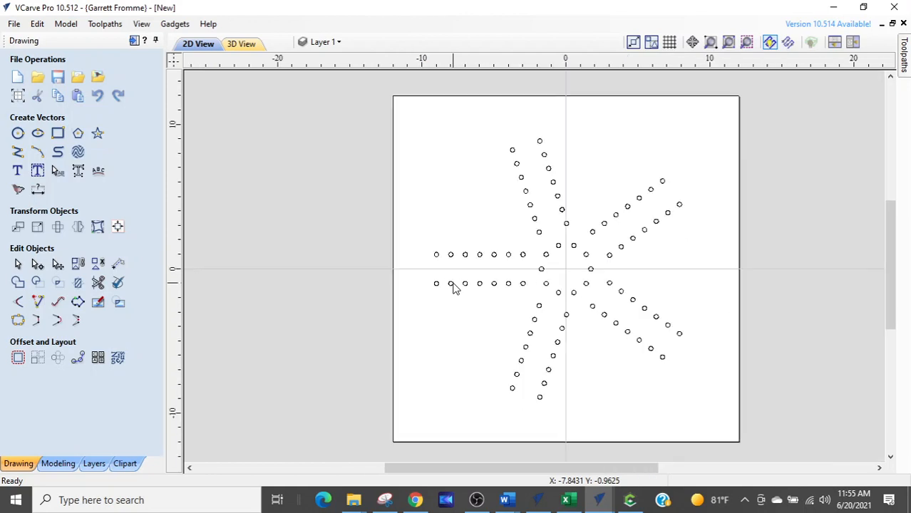
click(337, 41)
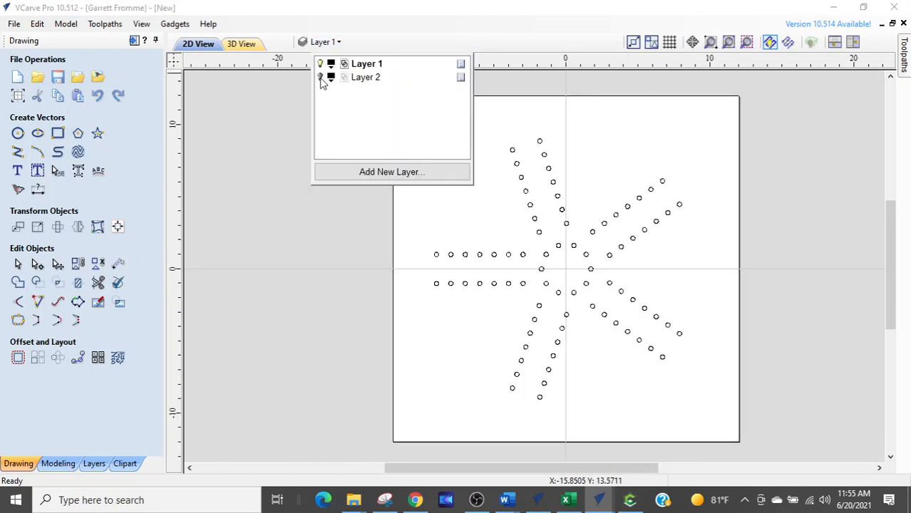
click(321, 77)
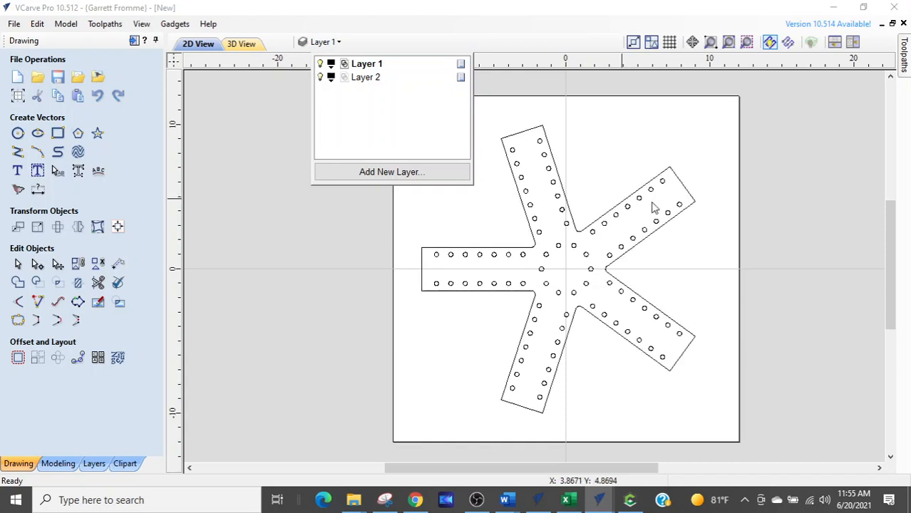
click(756, 299)
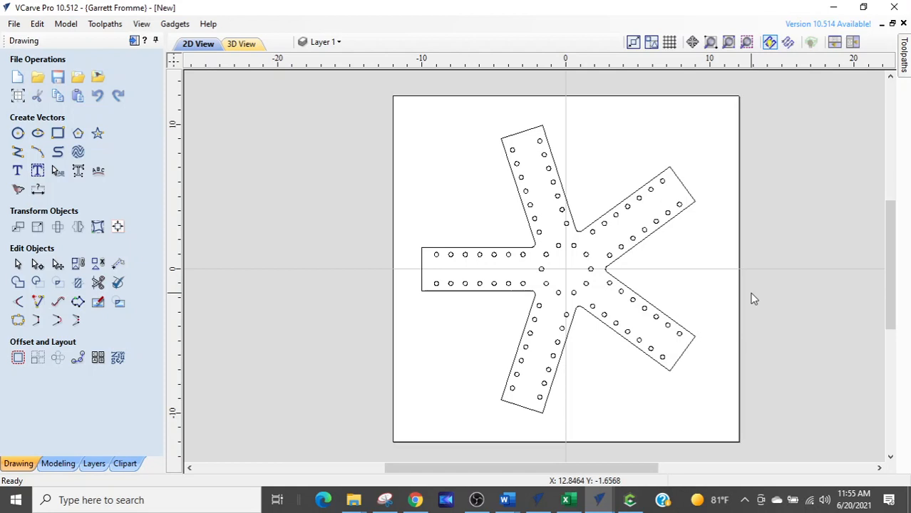
mouse_move(344, 68)
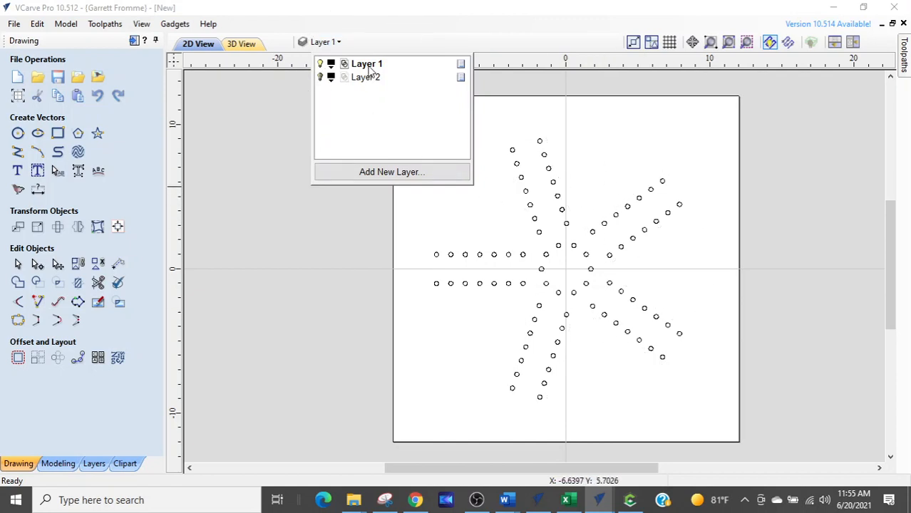
double_click(367, 63)
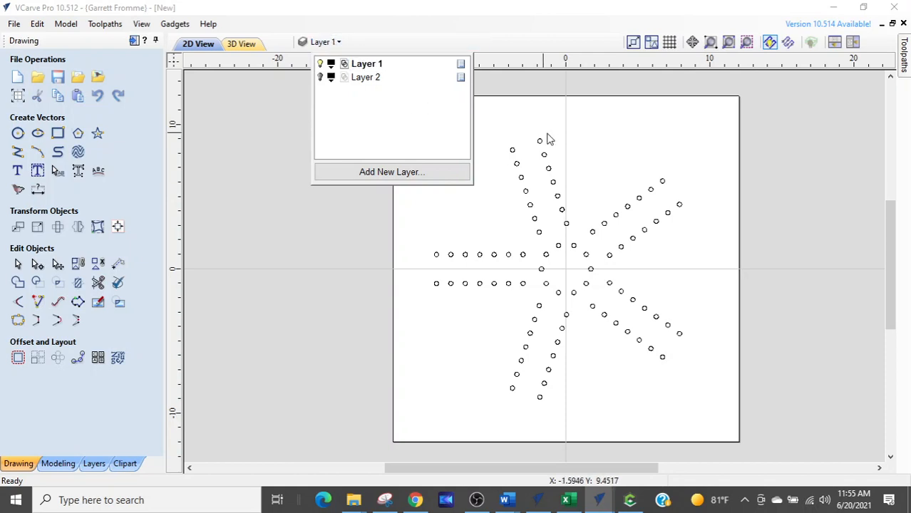
click(773, 148)
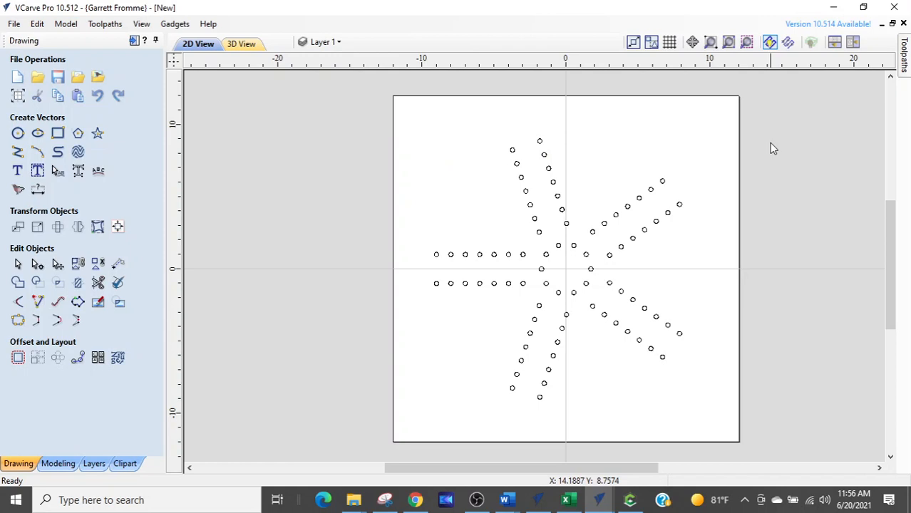
mouse_move(769, 124)
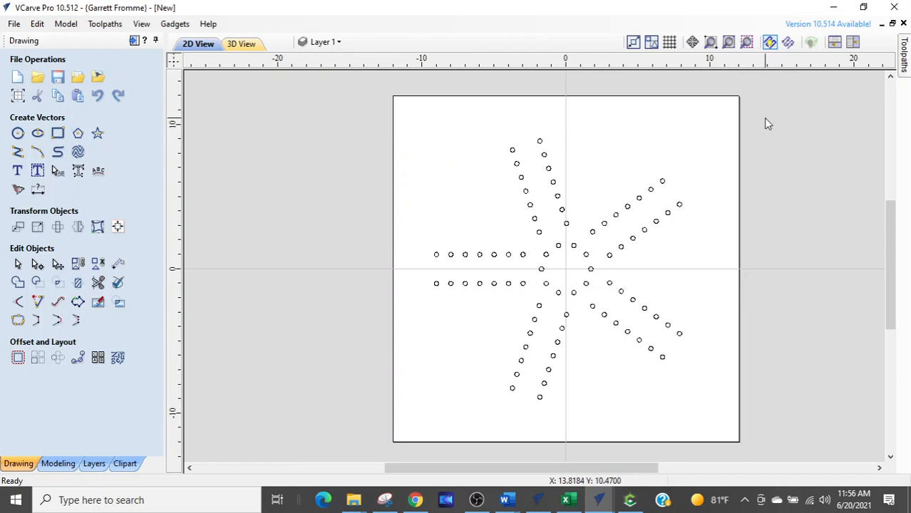
drag(768, 119, 451, 337)
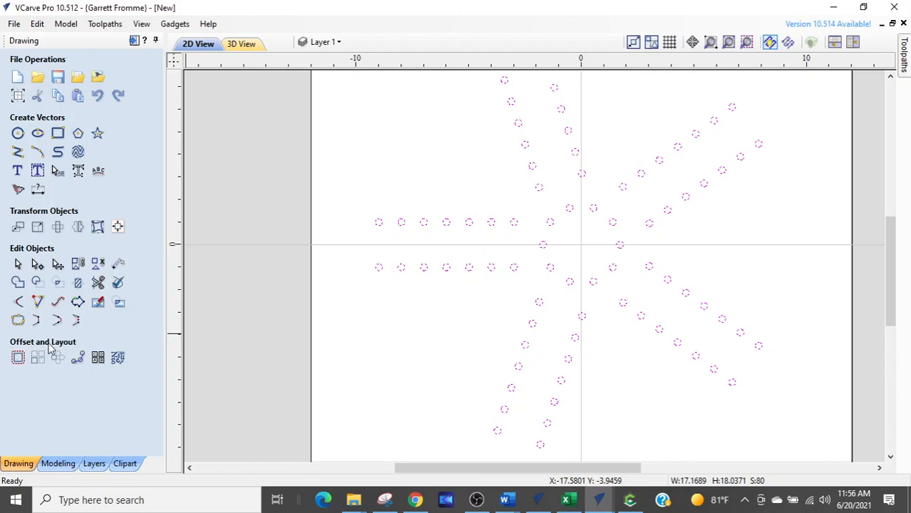
mouse_move(18, 358)
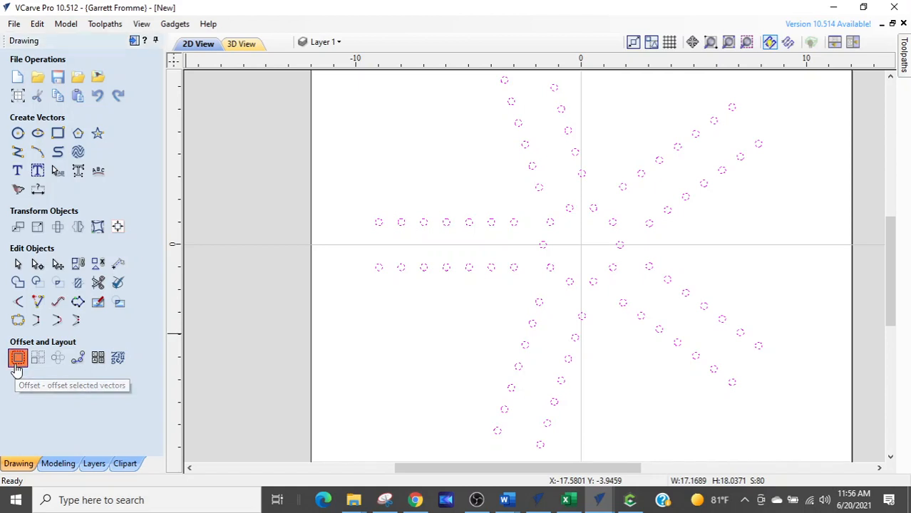
Launch the Offset tool for the selected marble hole circles.
click(18, 357)
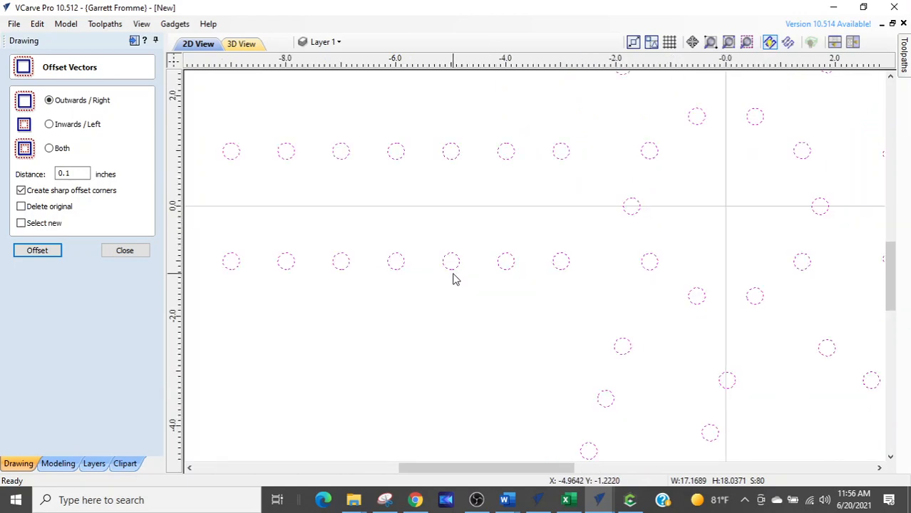
mouse_move(428, 298)
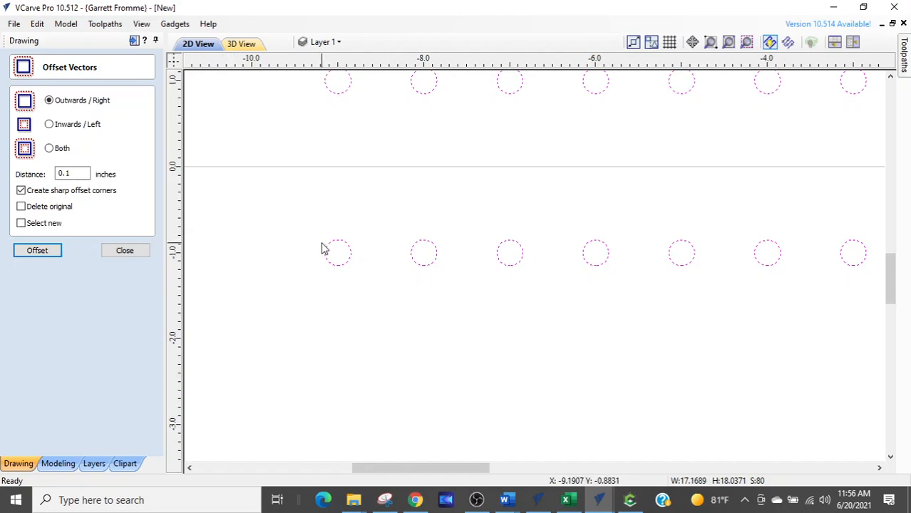
mouse_move(320, 261)
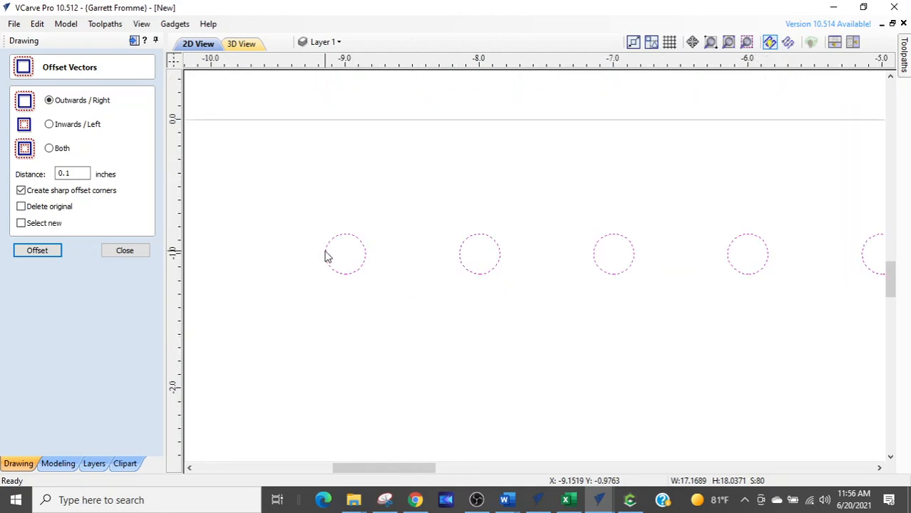
Set the offset to 0.1 inch outwards with sharp corners, keeping originals.
click(37, 250)
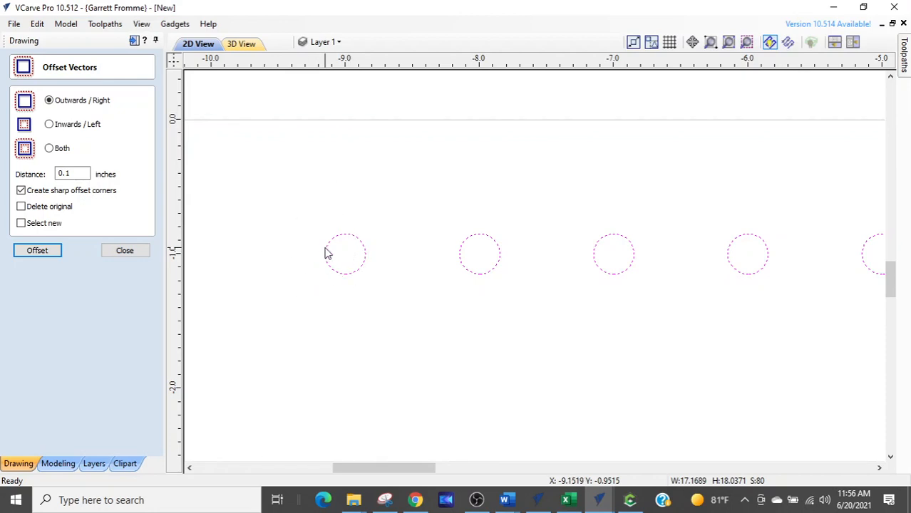
mouse_move(369, 270)
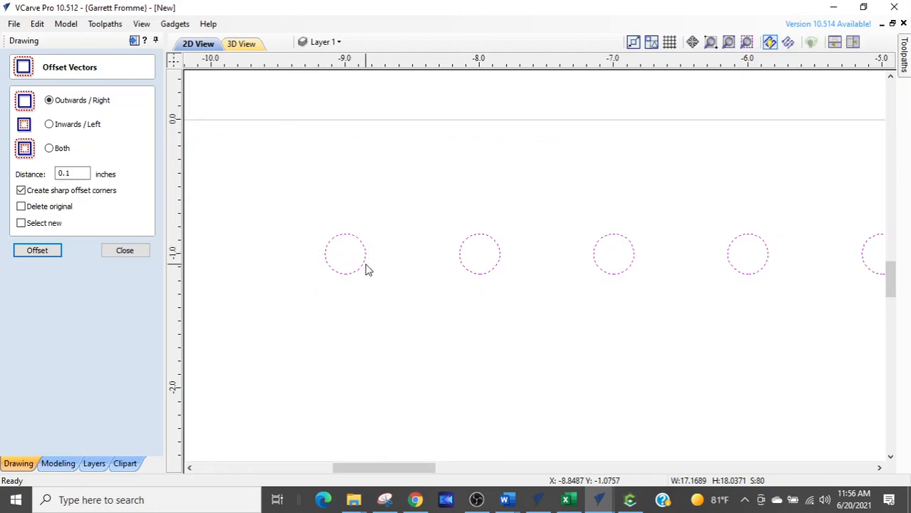
mouse_move(382, 255)
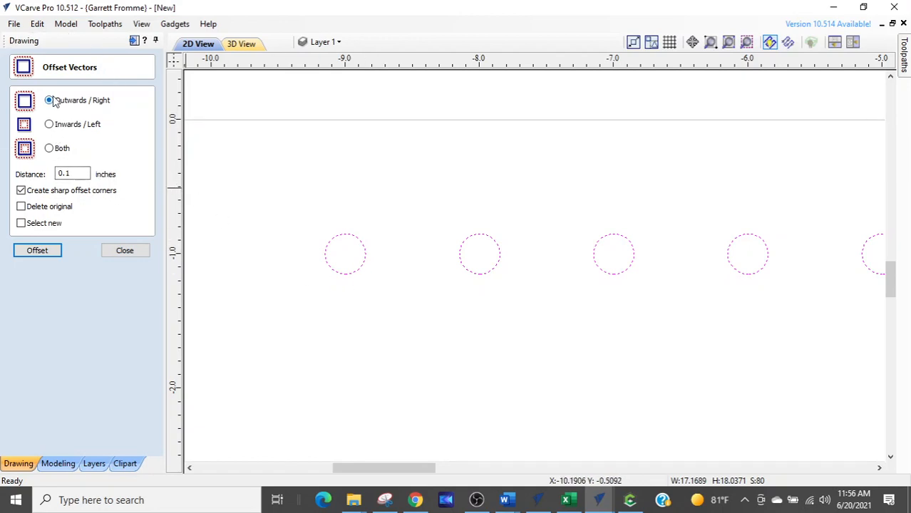
mouse_move(64, 104)
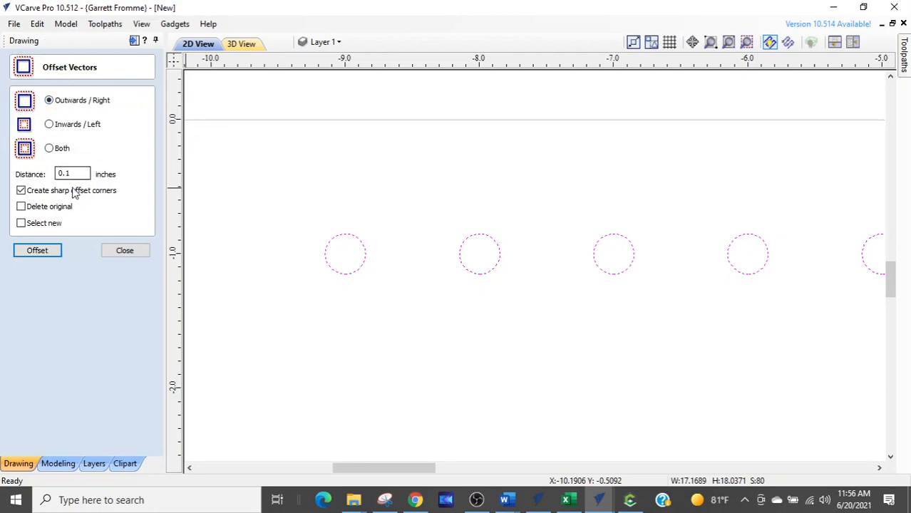
click(72, 175)
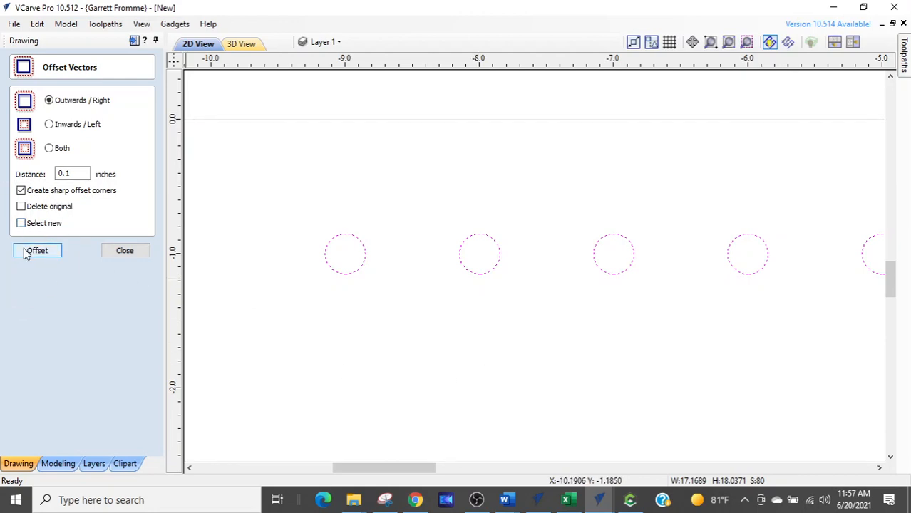
Run the 0.1-inch outward offset to add larger circles around every hole.
click(37, 251)
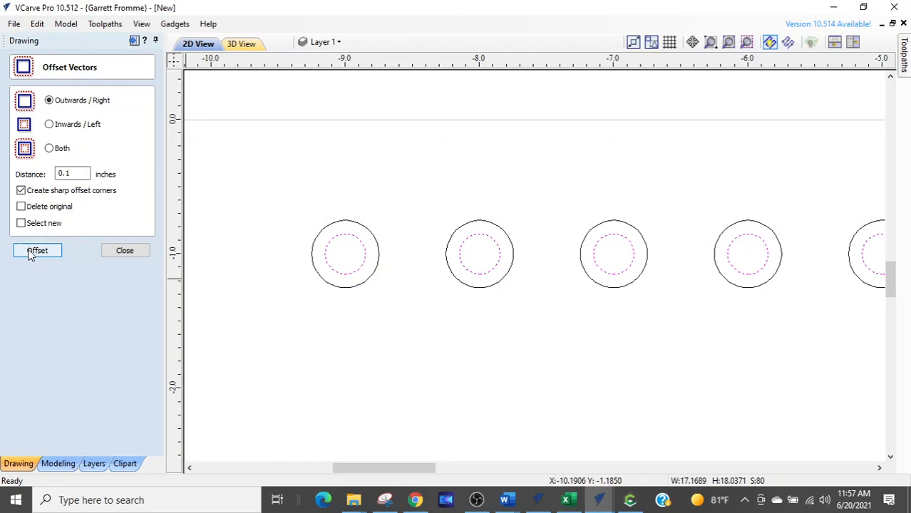
click(37, 251)
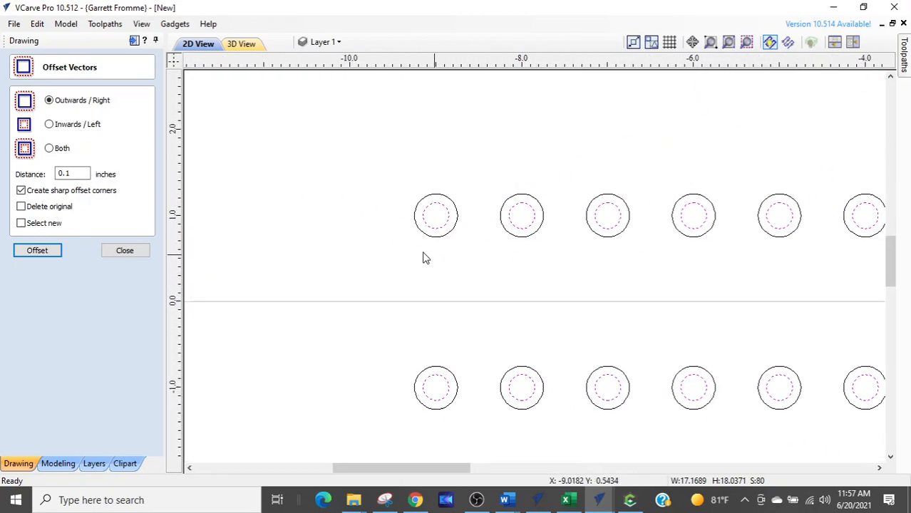
mouse_move(442, 354)
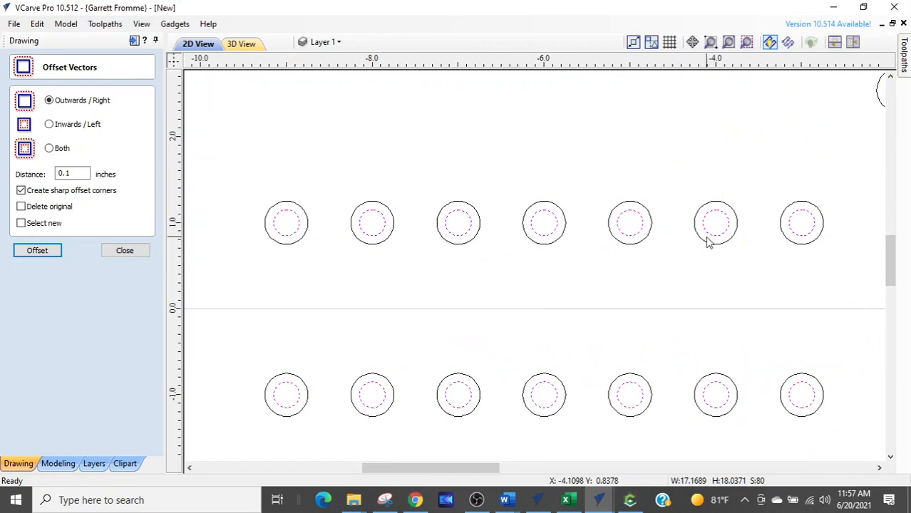
mouse_move(734, 243)
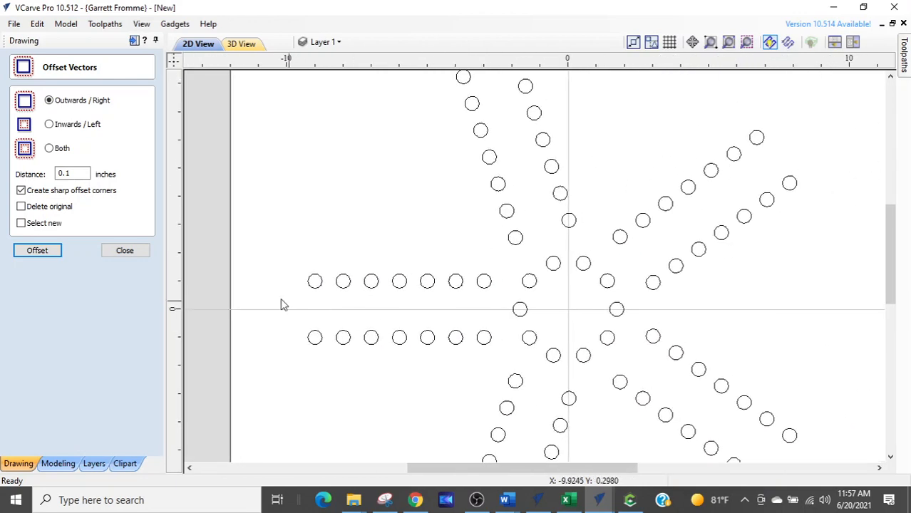
Close Offset Vectors and show the rendered 3D preview of the maple board.
click(125, 250)
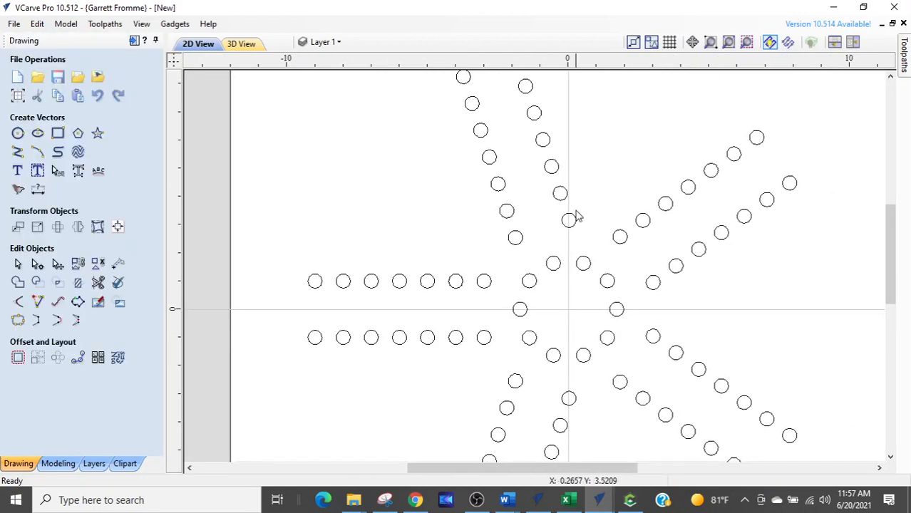
mouse_move(563, 322)
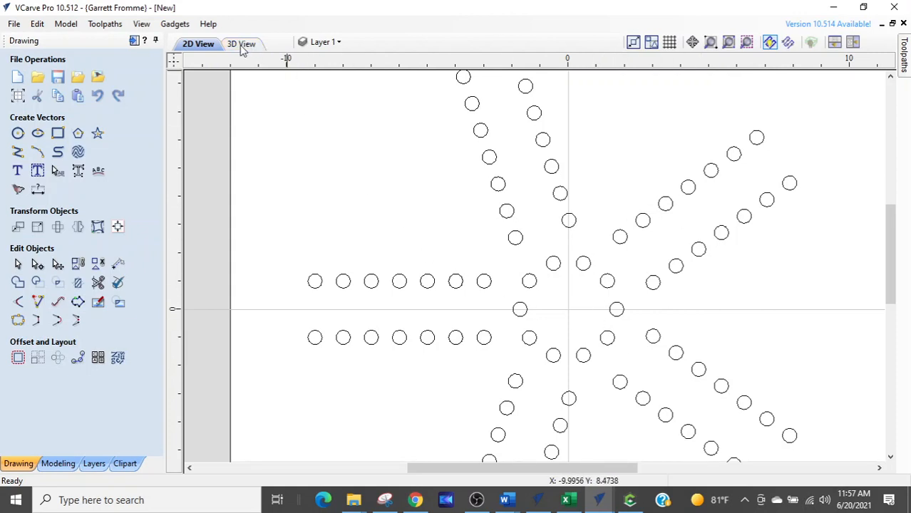
click(240, 43)
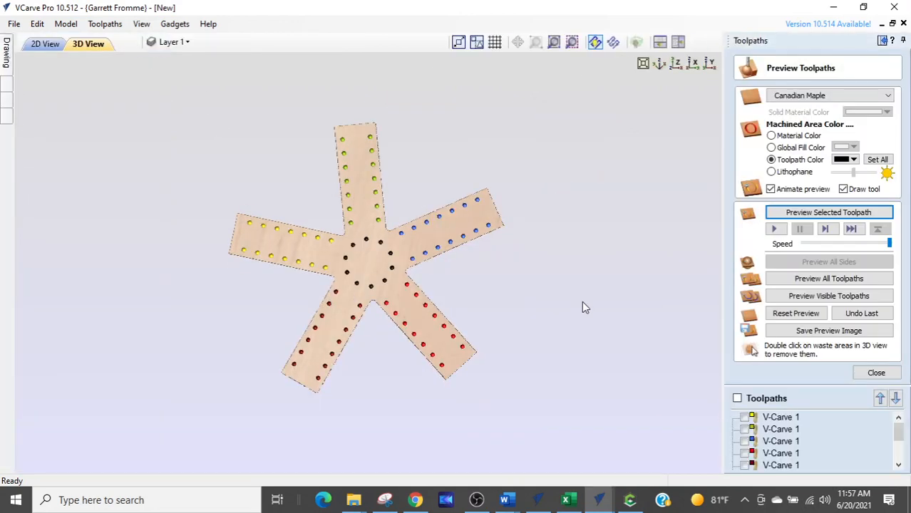
mouse_move(320, 207)
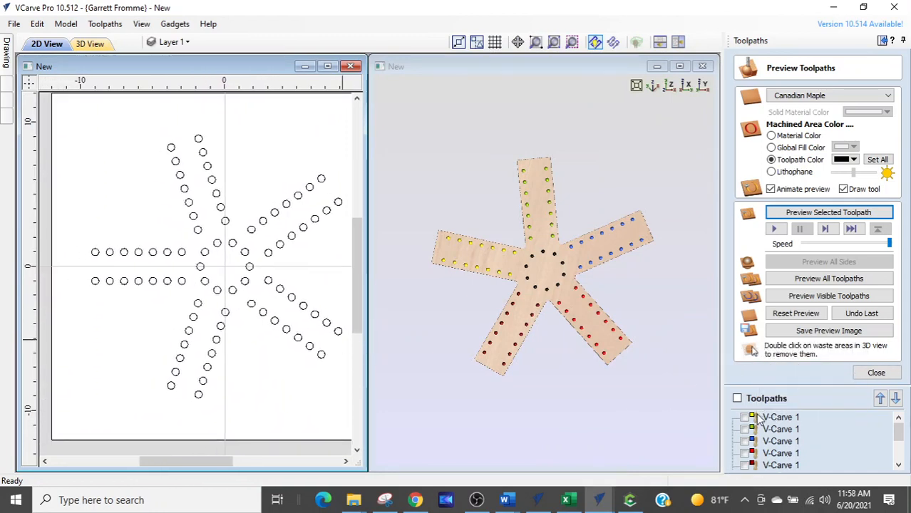
mouse_move(781, 418)
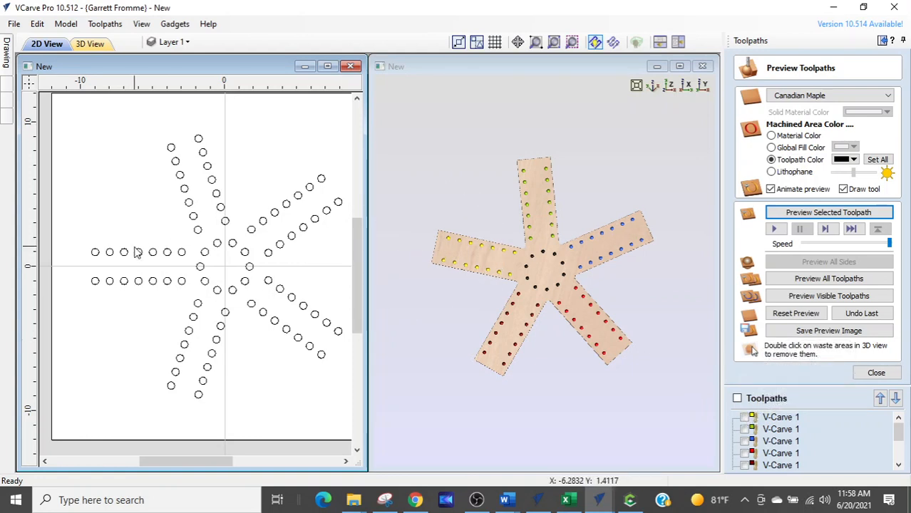
mouse_move(735, 416)
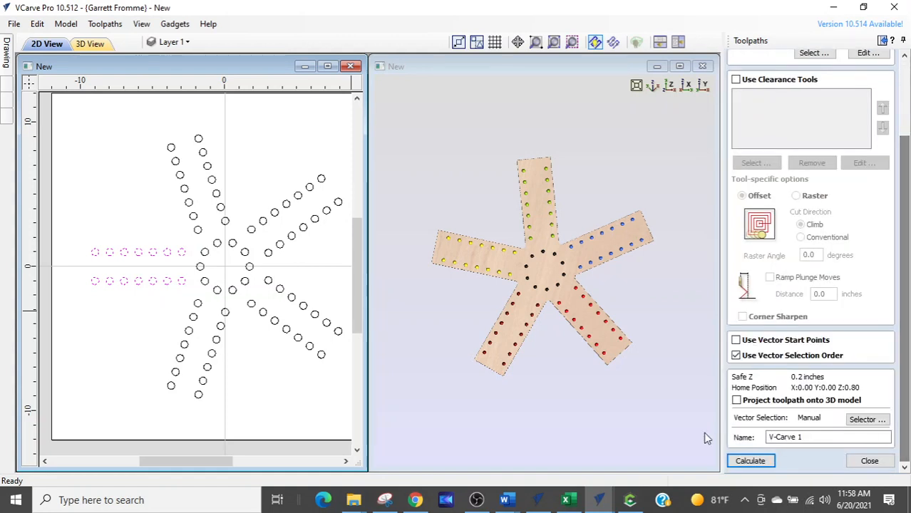
Recalculate V-Carve 1 using one arm's enlarged hole circles.
click(750, 461)
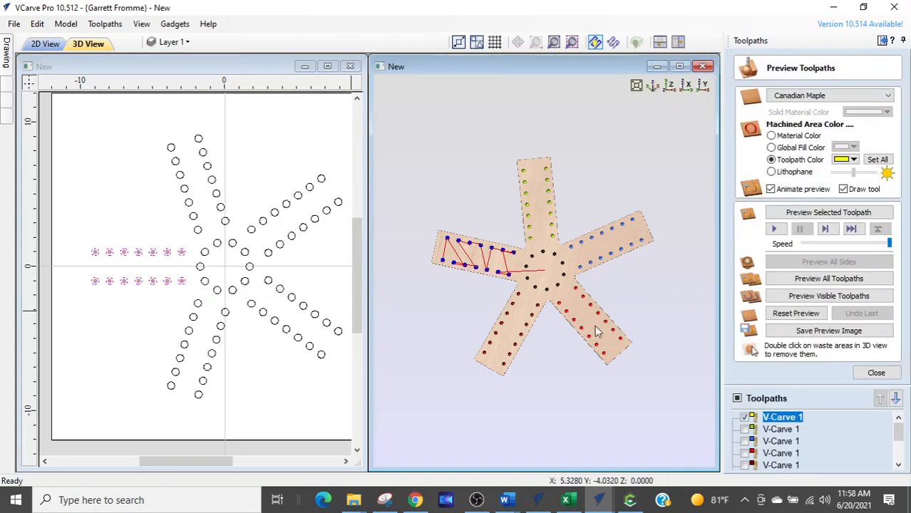
click(829, 212)
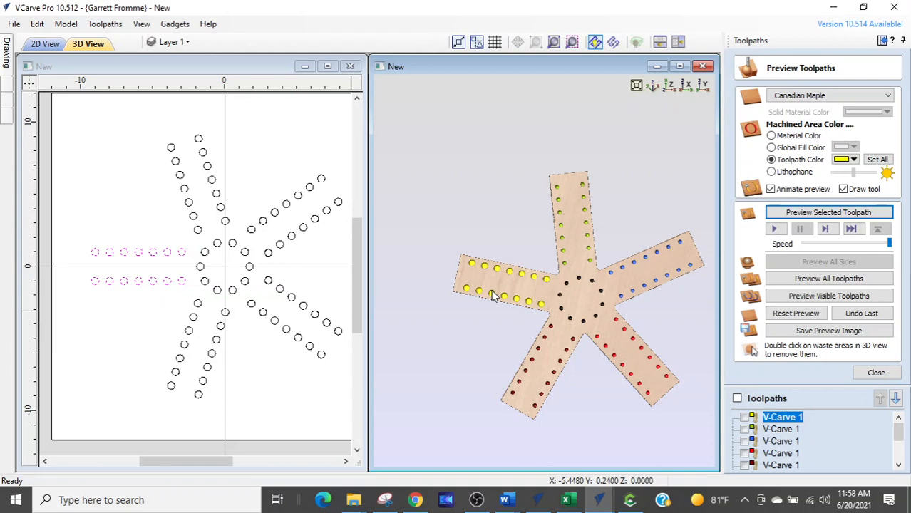
mouse_move(469, 490)
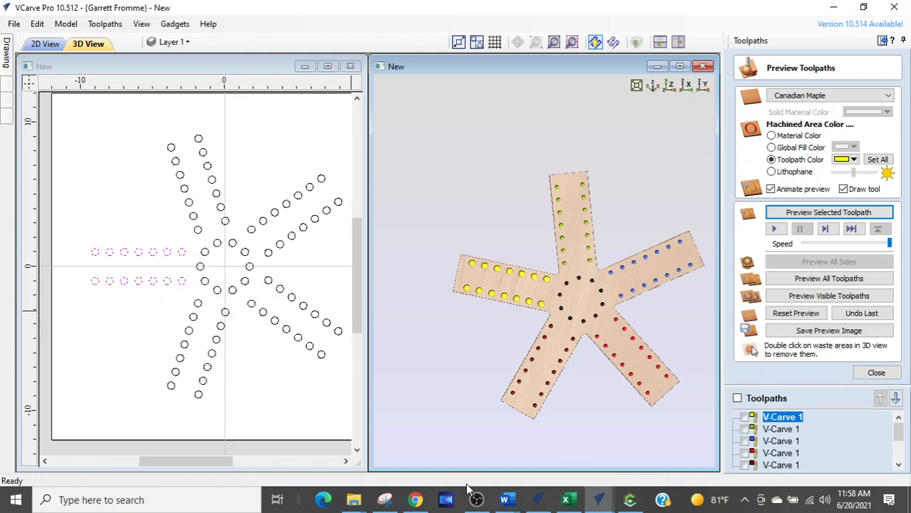